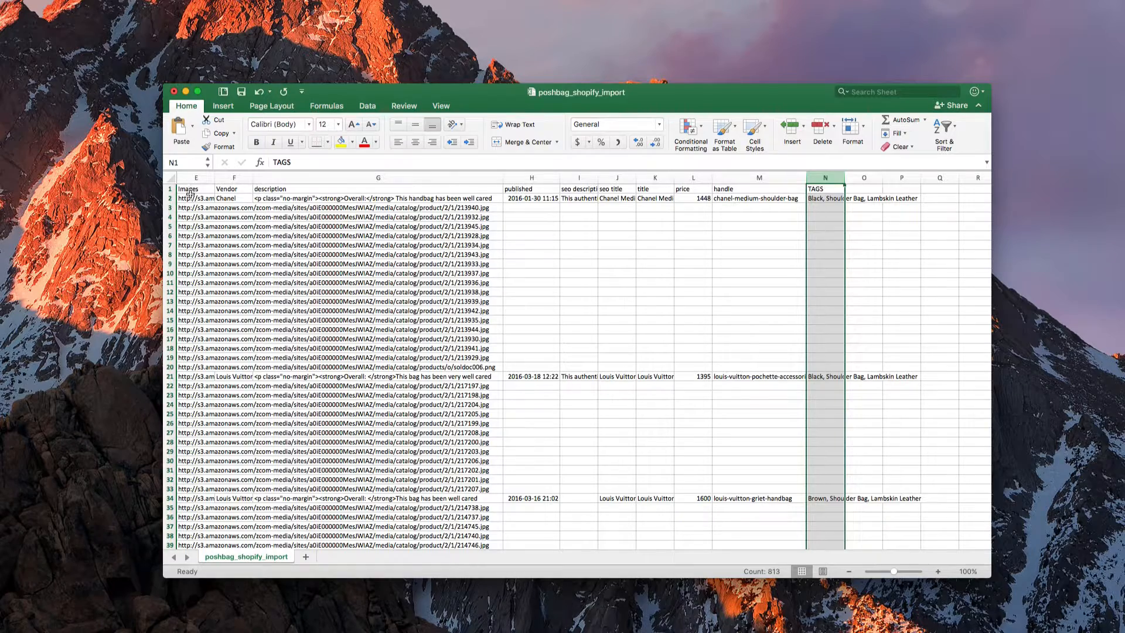
Inspect the first image link and the product handle values
{"action": "left_click", "coordinate": [195, 198]}
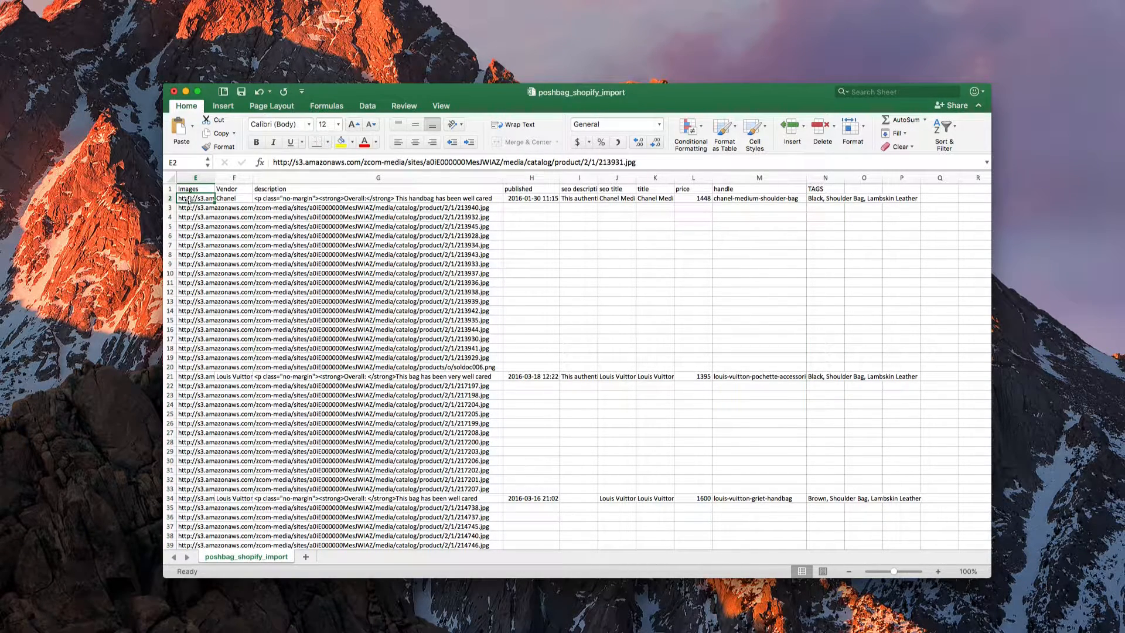
{"action": "mouse_move", "coordinate": [633, 210]}
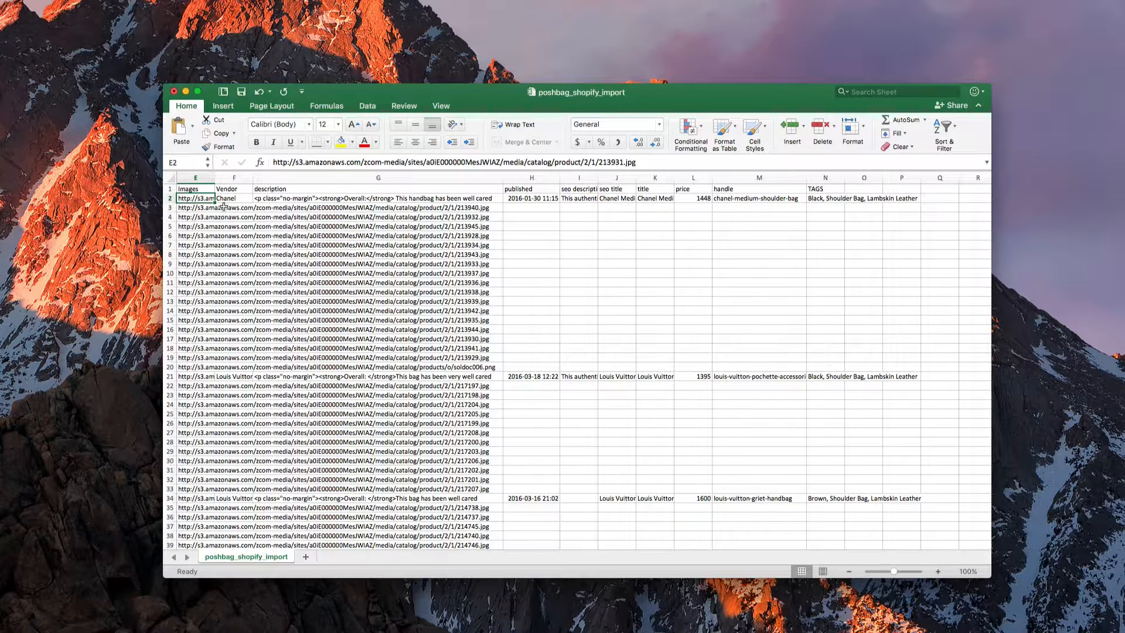
{"action": "mouse_move", "coordinate": [754, 208]}
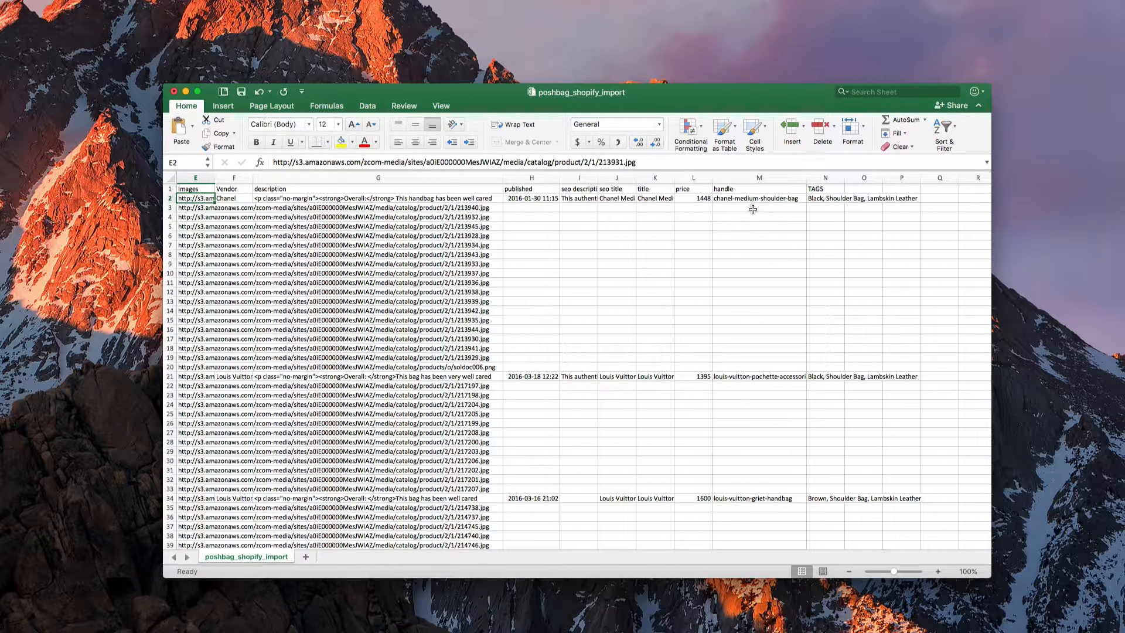
{"action": "mouse_move", "coordinate": [728, 330]}
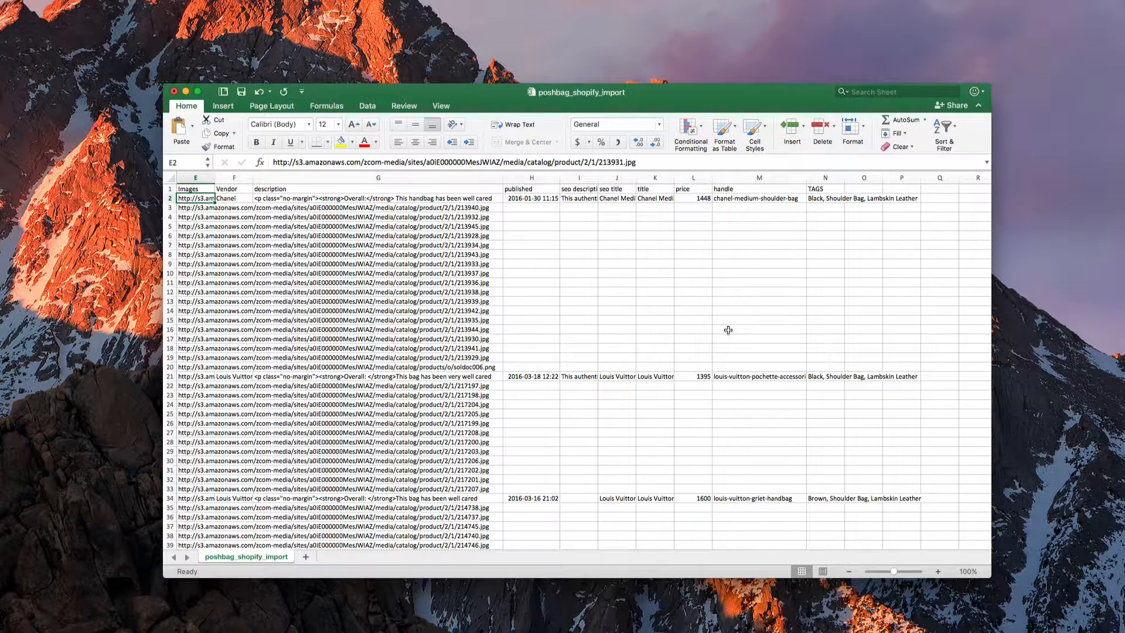
{"action": "mouse_move", "coordinate": [754, 196]}
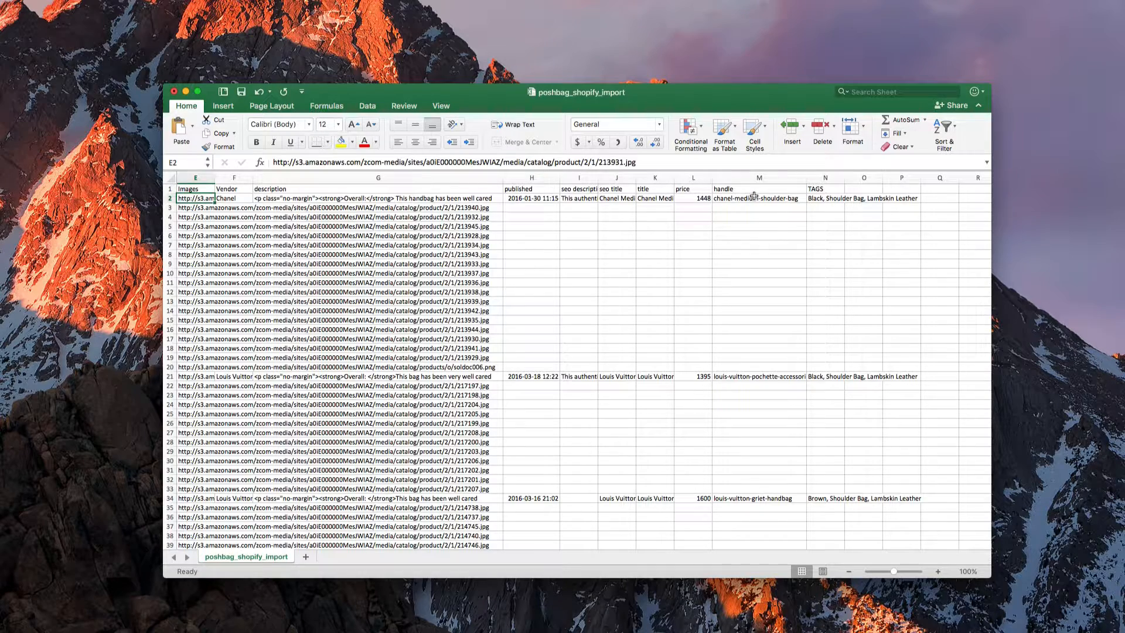
{"action": "left_click", "coordinate": [758, 198]}
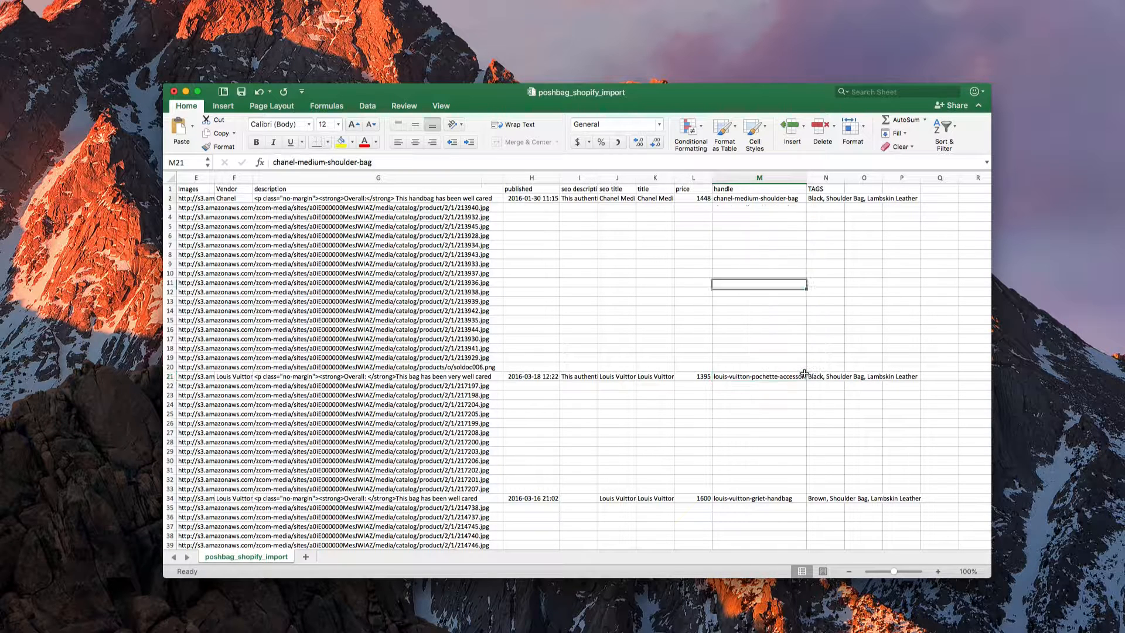
{"action": "left_click", "coordinate": [758, 198]}
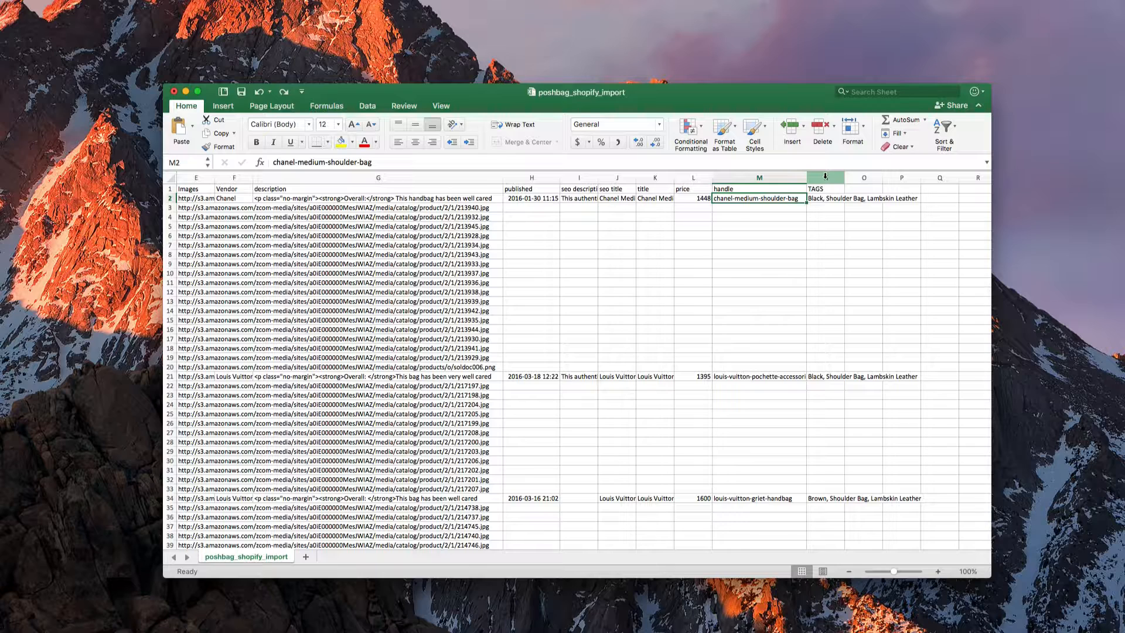
Insert a blank column before TAGS and select its first data cell
{"action": "left_click", "coordinate": [825, 188]}
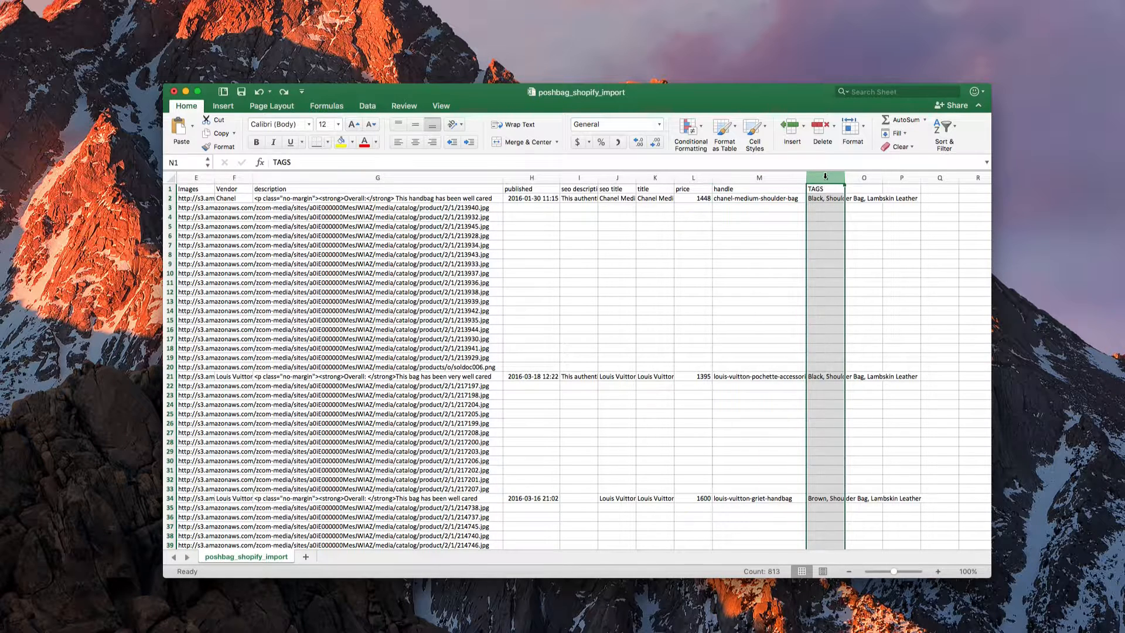
{"action": "right_click", "coordinate": [825, 179]}
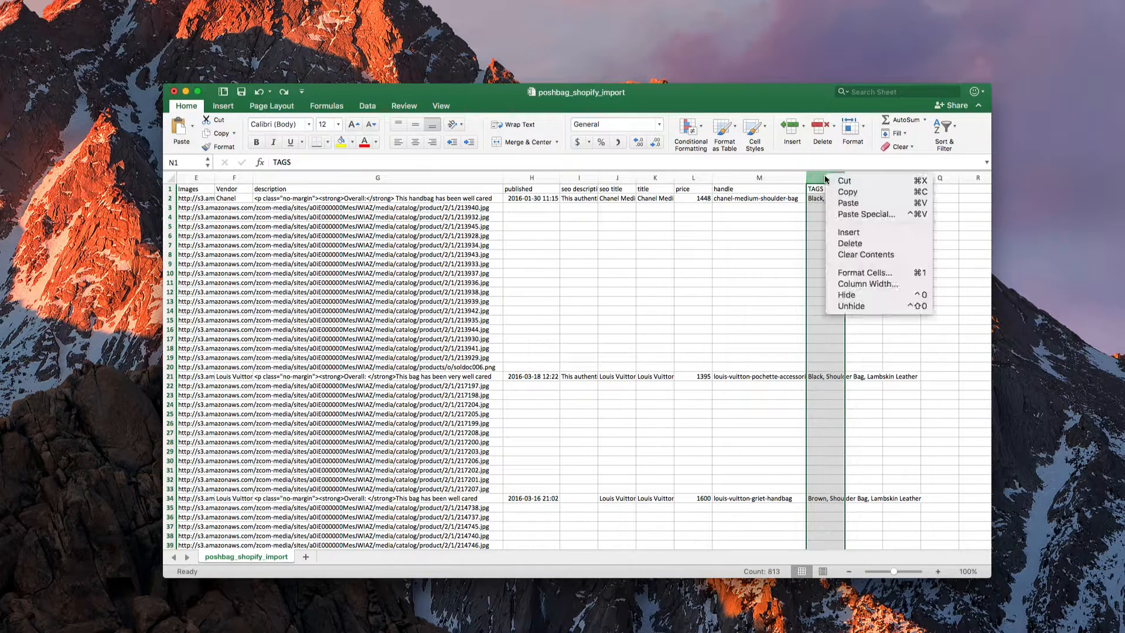
{"action": "left_click", "coordinate": [848, 232]}
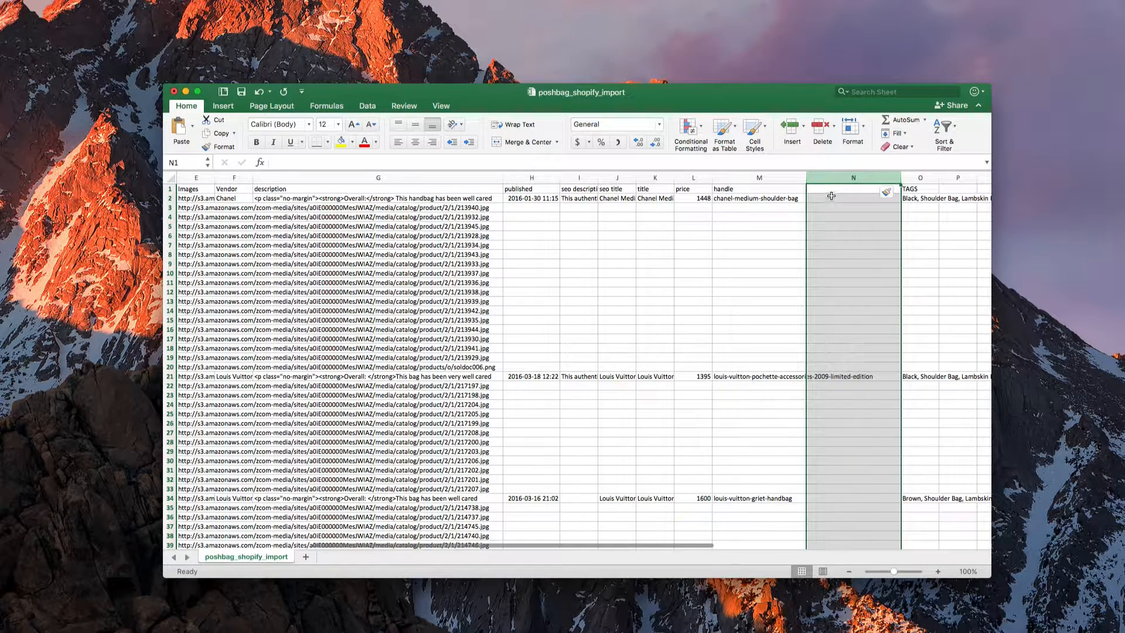
{"action": "left_click", "coordinate": [853, 198]}
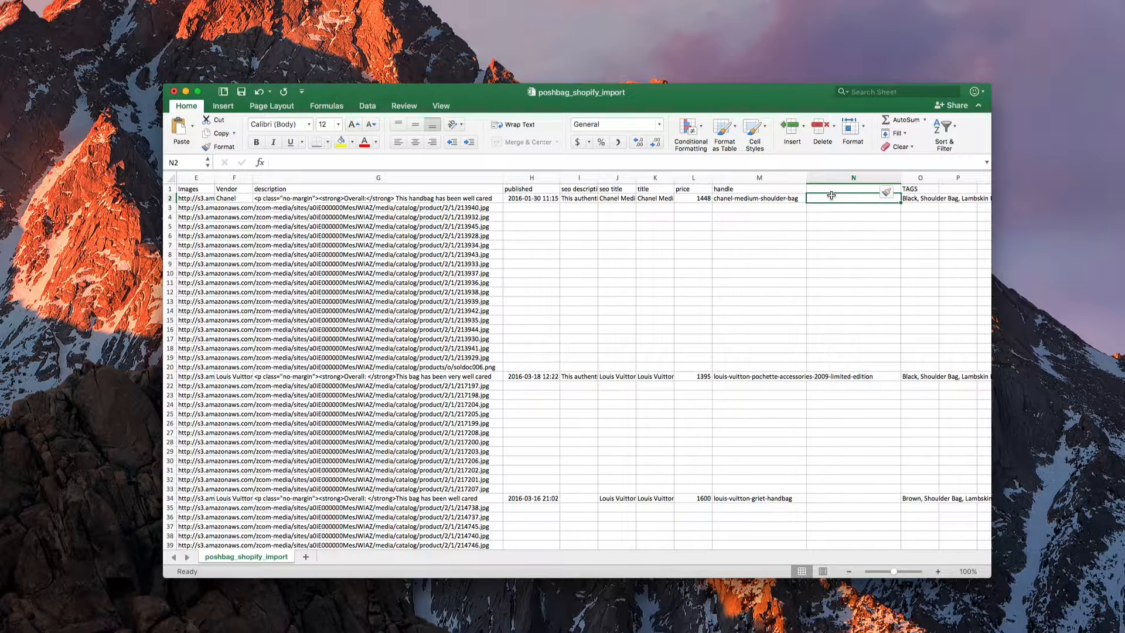
Enter =IF(ISBLANK(M2),M1,M2) in N2 to return the handle or the previous row's
{"action": "type", "text": "="}
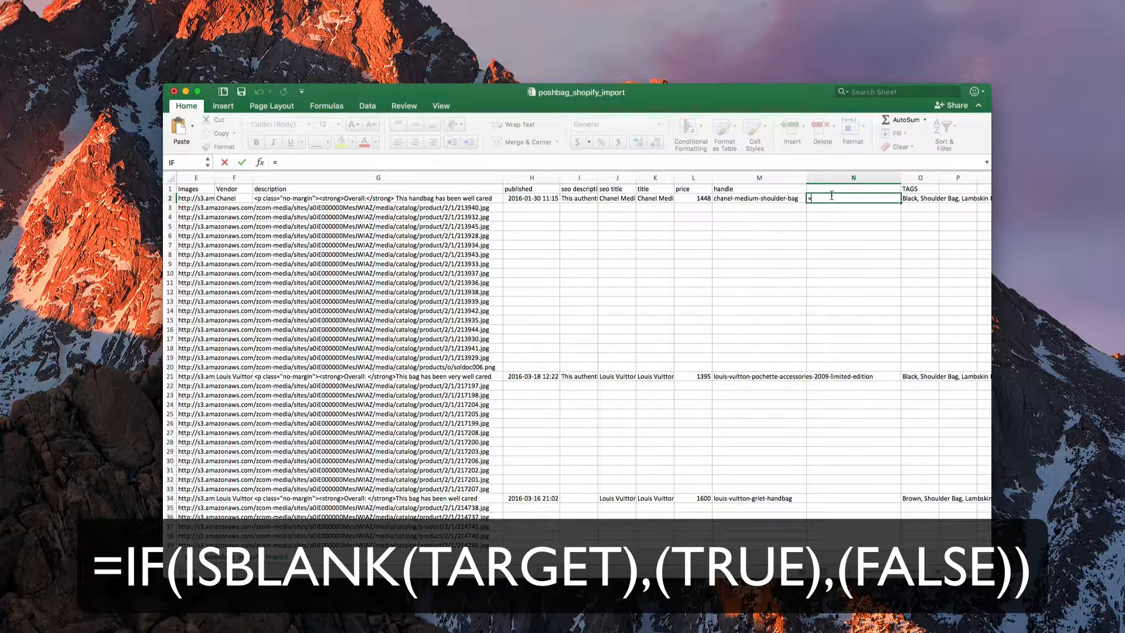
{"action": "type", "text": "IF("}
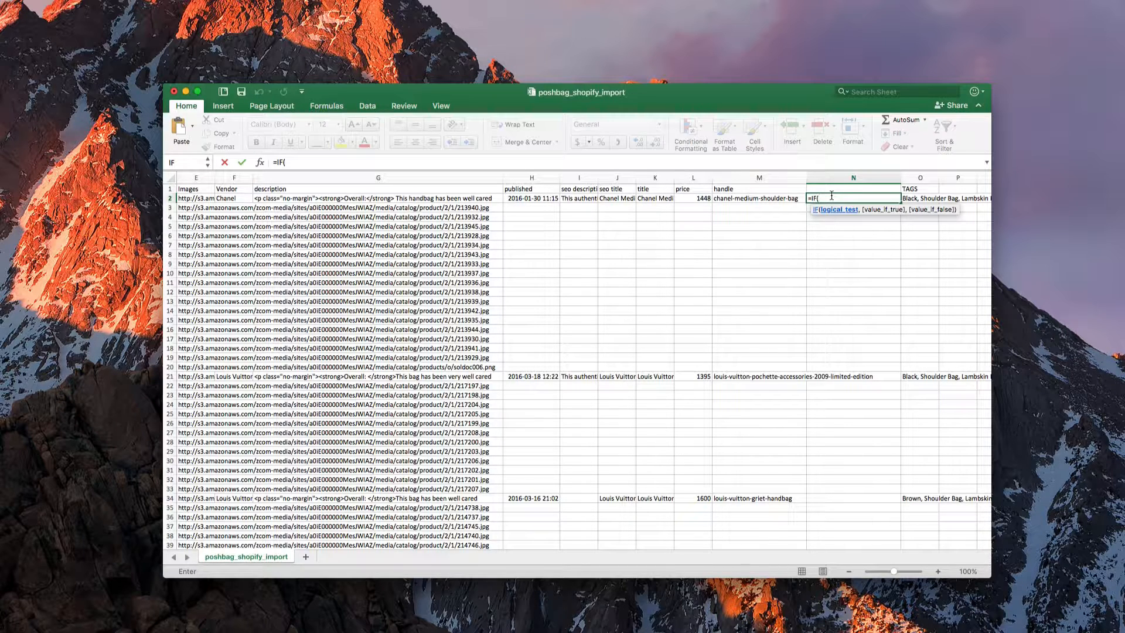
{"action": "type", "text": "isblank("}
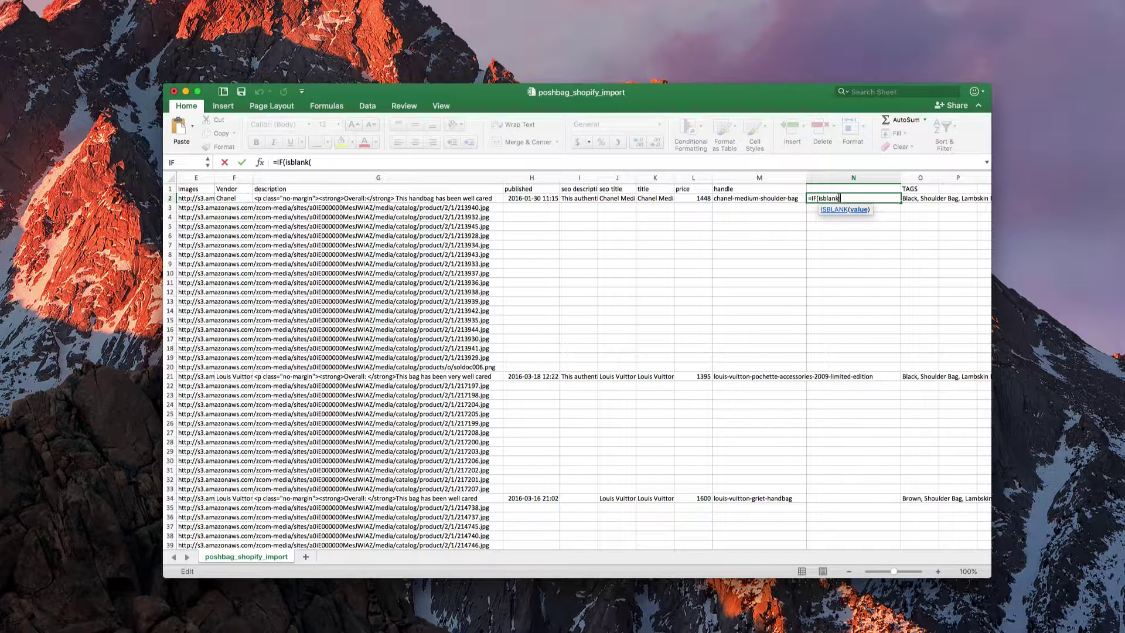
{"action": "mouse_move", "coordinate": [758, 198]}
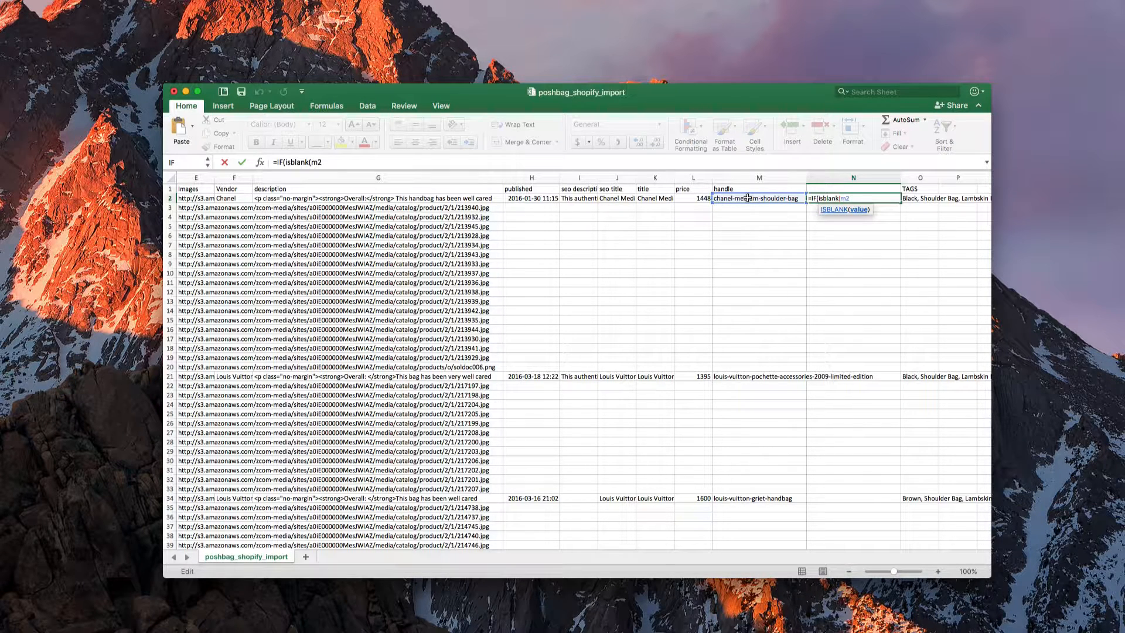
{"action": "type", "text": ")"}
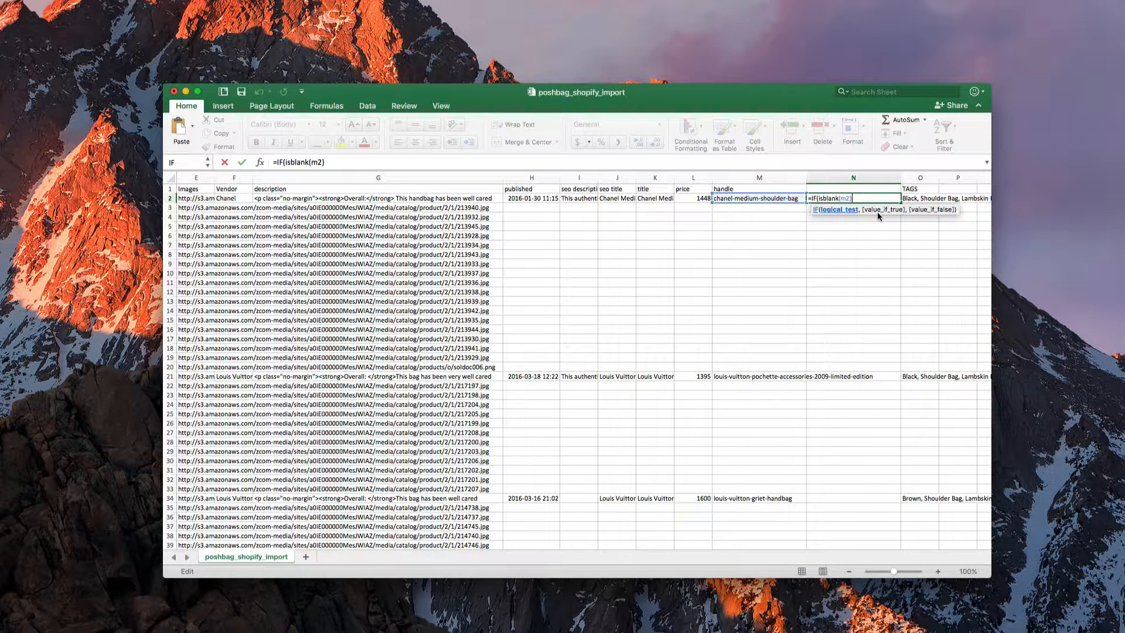
{"action": "type", "text": ","}
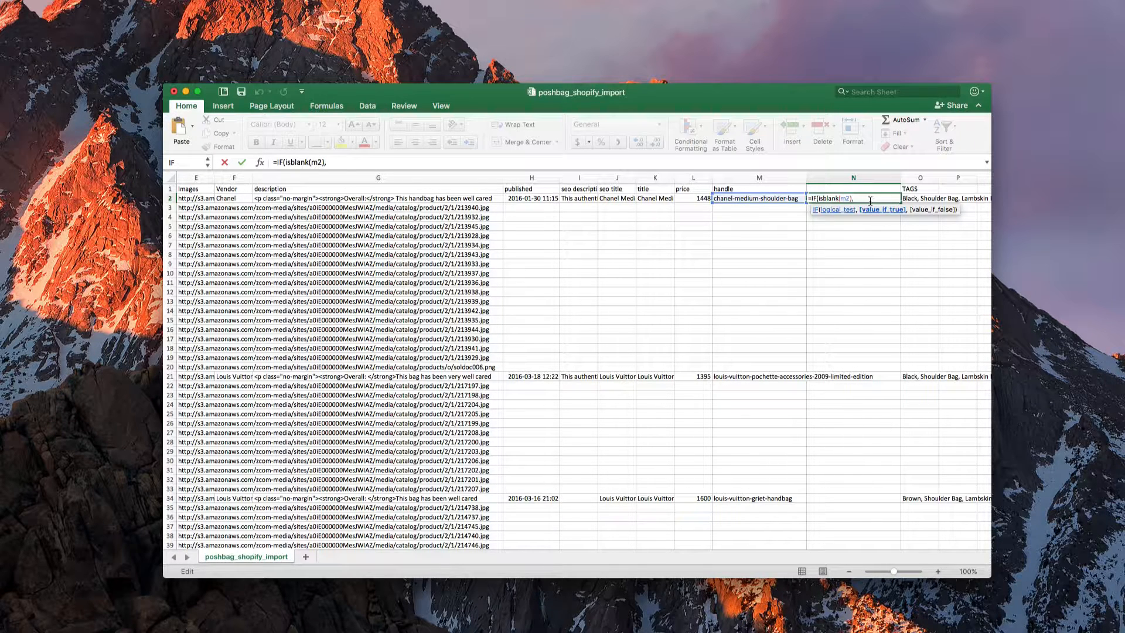
{"action": "mouse_move", "coordinate": [867, 186]}
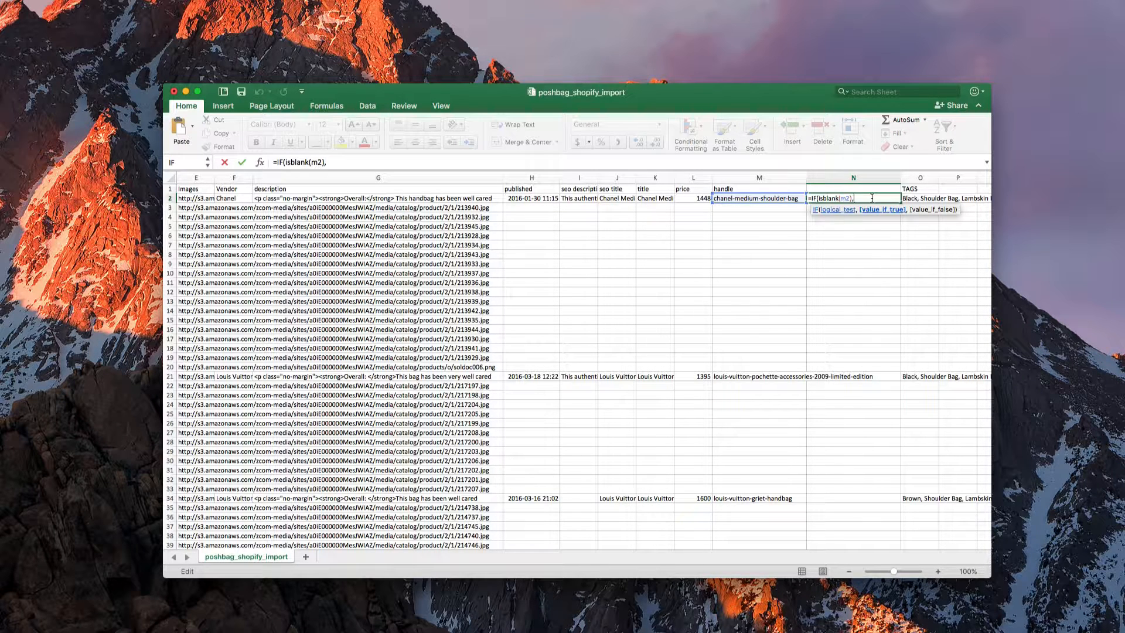
{"action": "type", "text": "m1"}
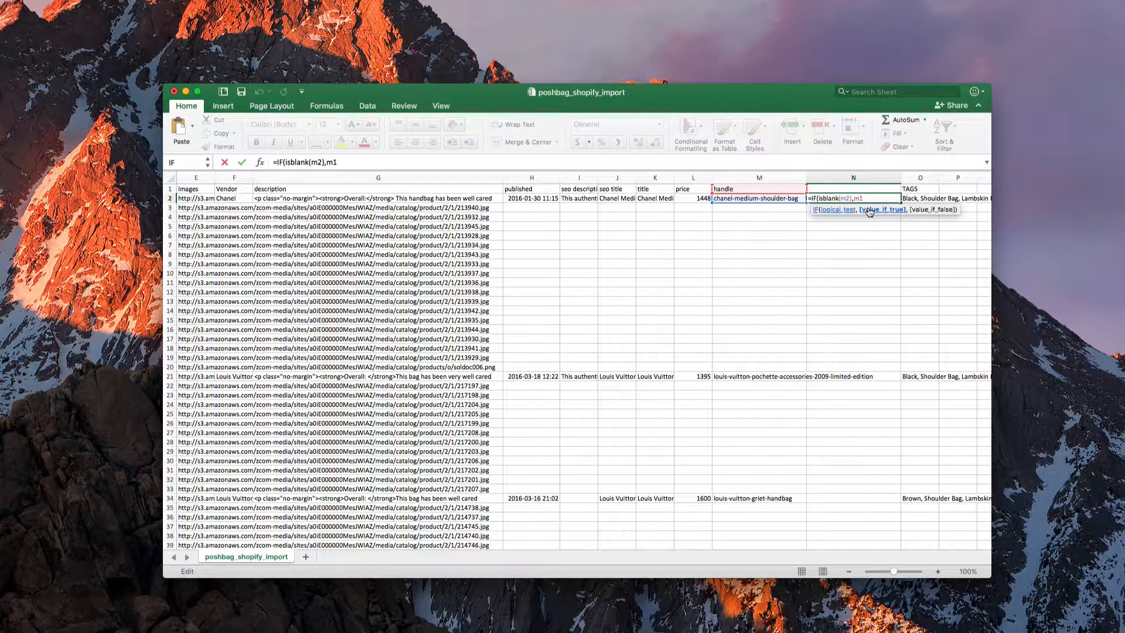
{"action": "type", "text": ","}
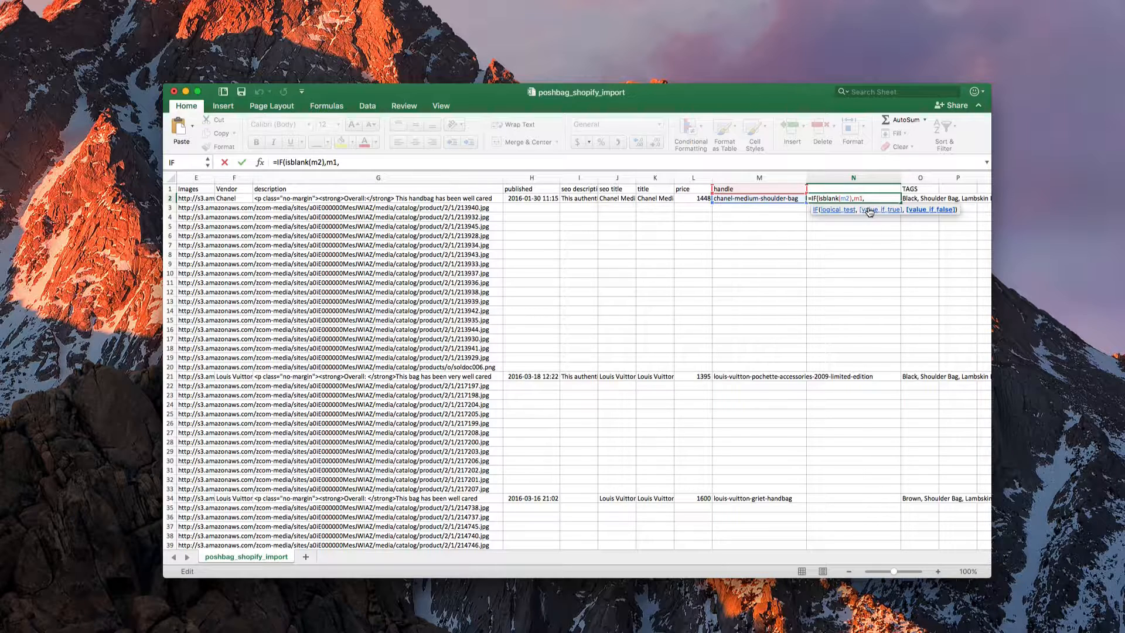
{"action": "type", "text": "m2)"}
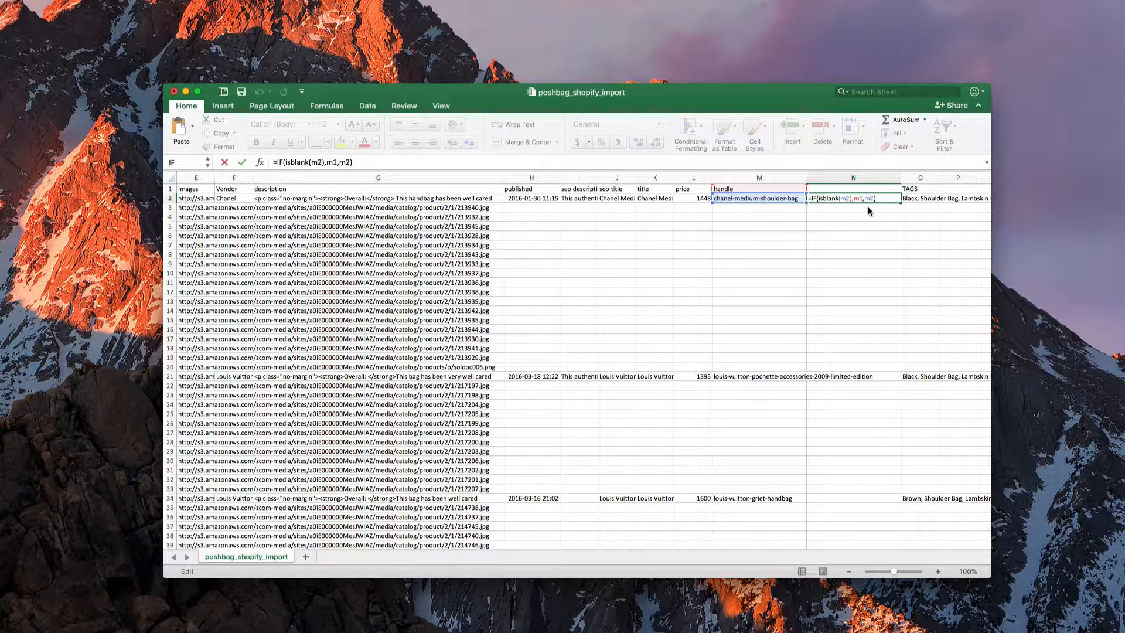
{"action": "key", "text": "Return"}
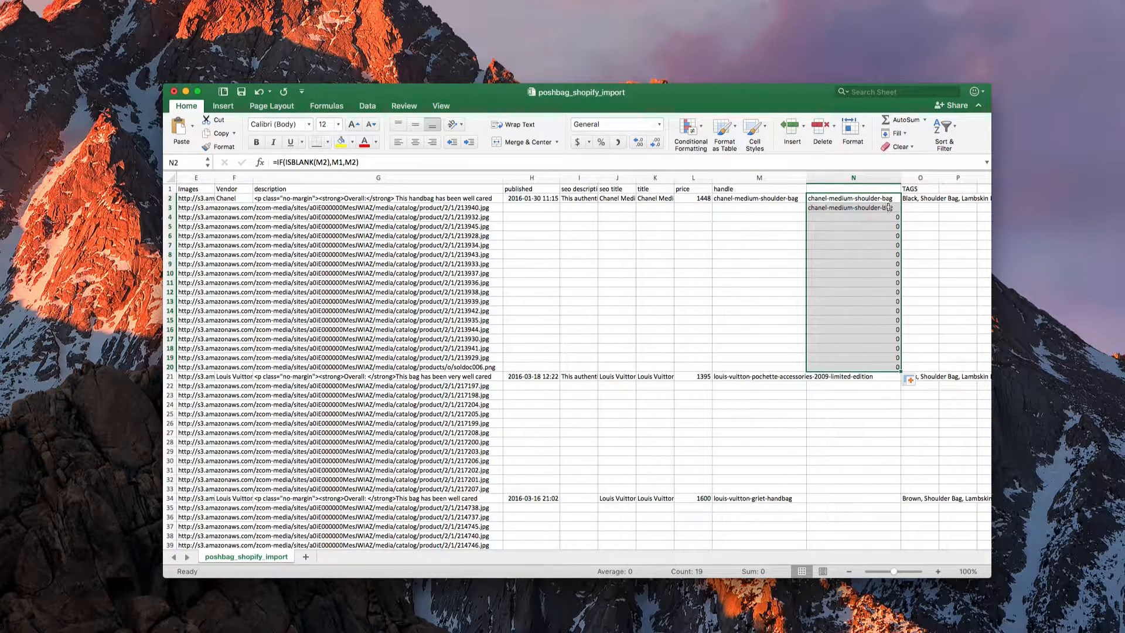
Correct the N3 formula to =IF(ISBLANK(M3),N2,M3), referencing the cell above
{"action": "left_click", "coordinate": [853, 208]}
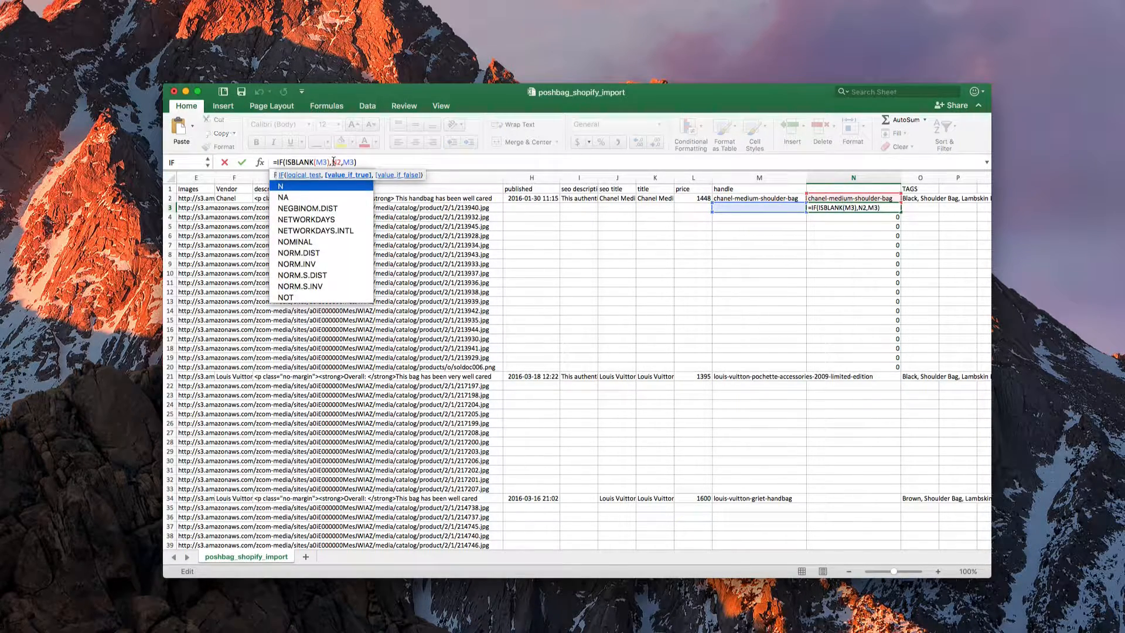
{"action": "key", "text": "Return"}
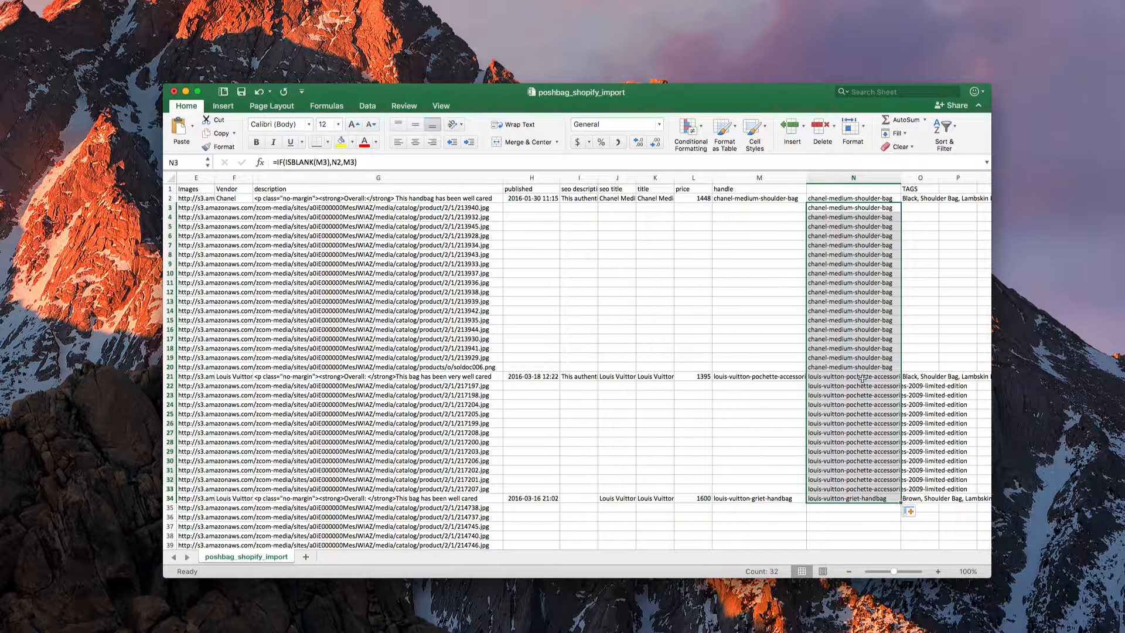
{"action": "mouse_move", "coordinate": [774, 302]}
{"action": "type", "text": "ha"}
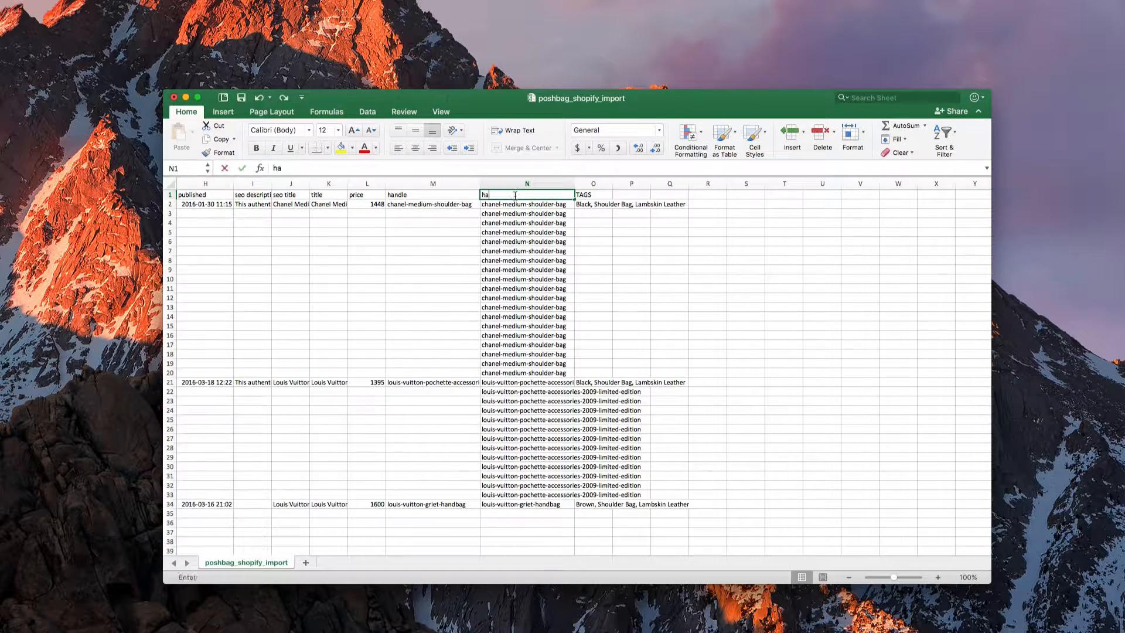
Insert another empty column before the TAGS column
{"action": "type", "text": "nd"}
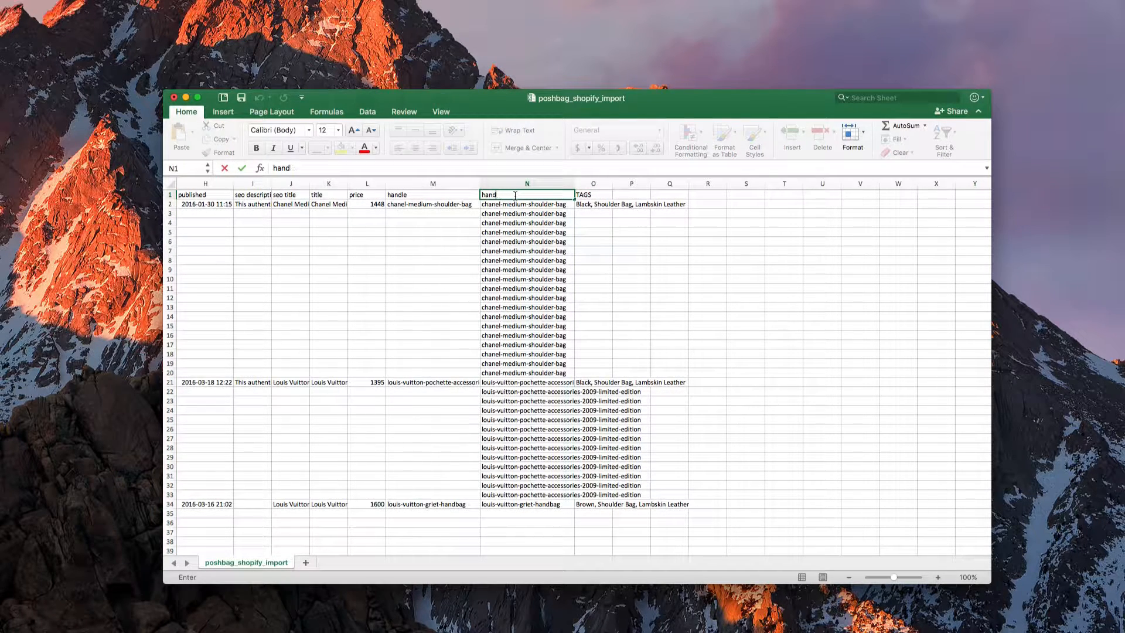
{"action": "left_click", "coordinate": [593, 183]}
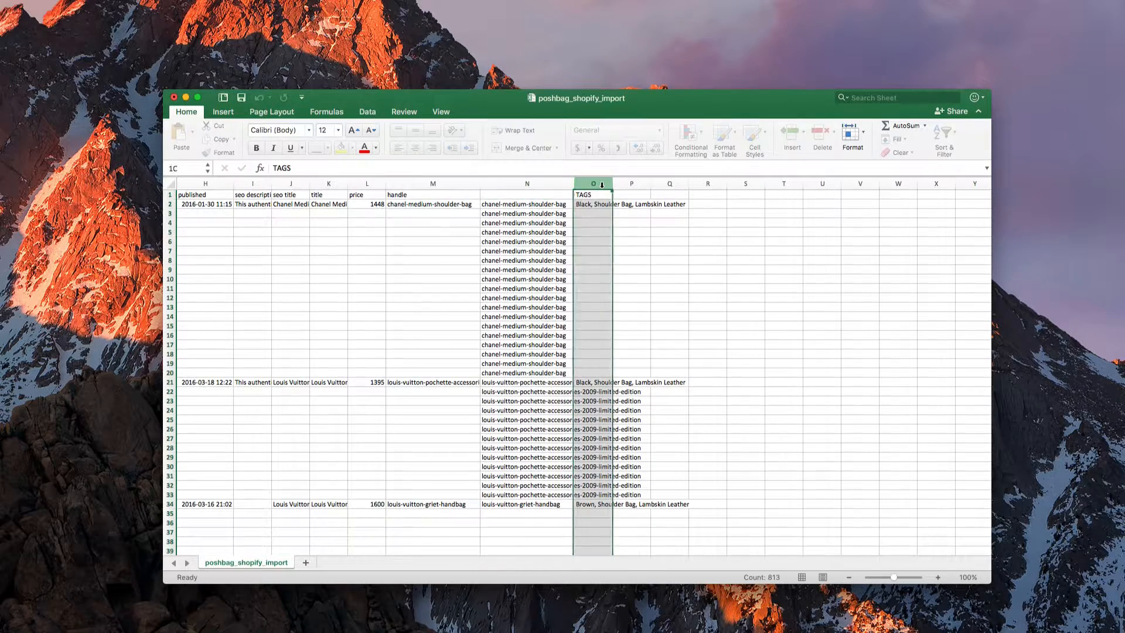
{"action": "right_click", "coordinate": [593, 194]}
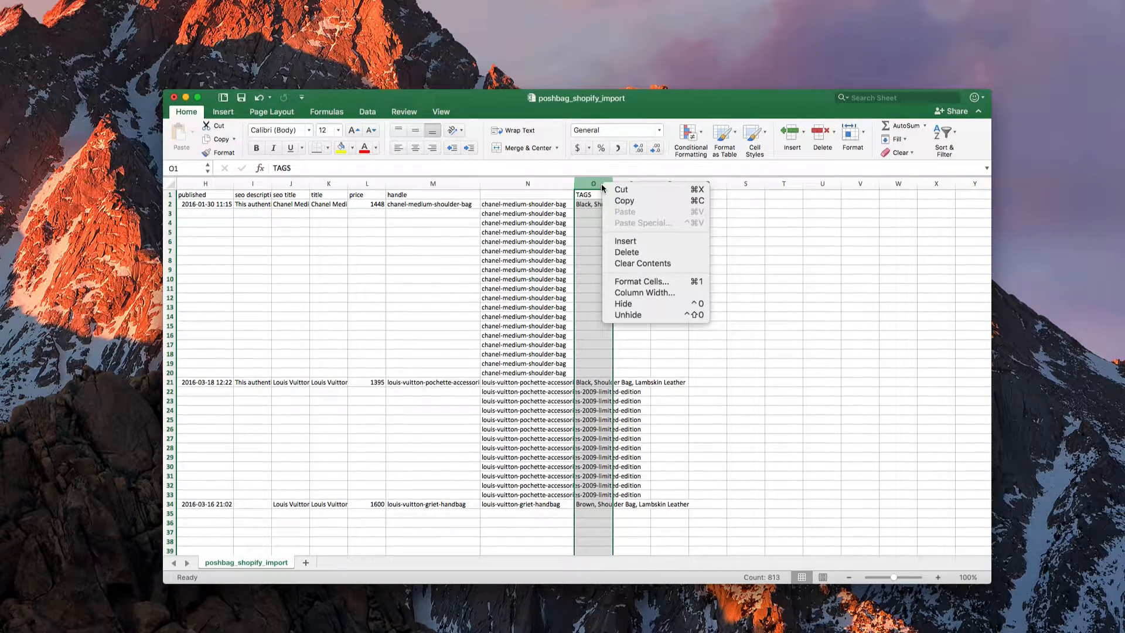
{"action": "left_click", "coordinate": [642, 263]}
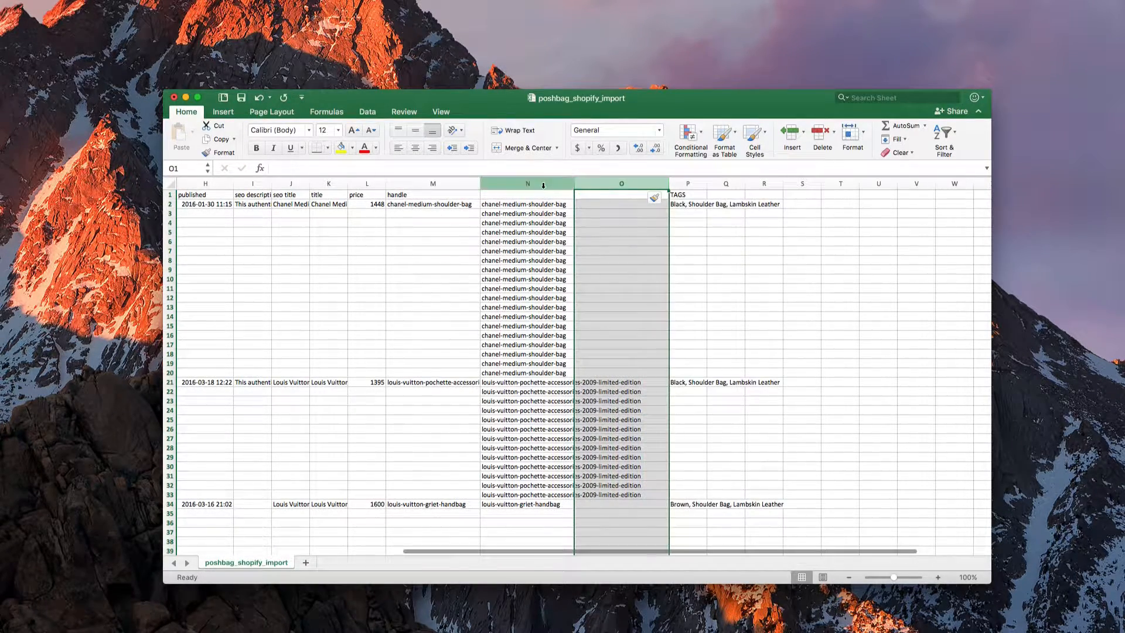
Copy the filled handle column and paste it as values into the new column
{"action": "left_click", "coordinate": [527, 183]}
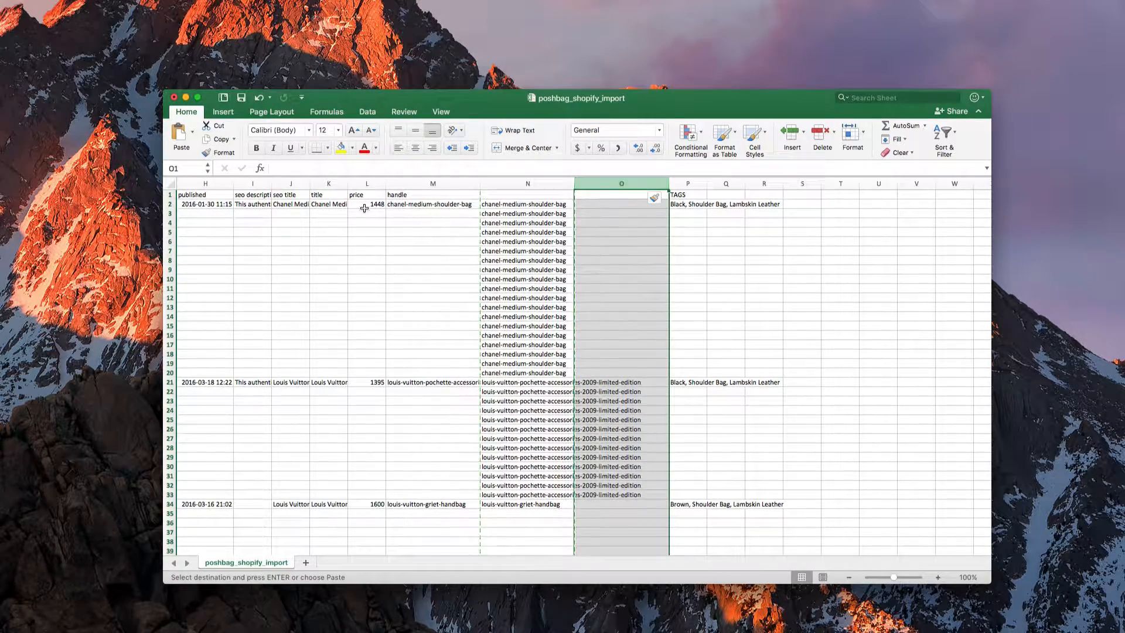
{"action": "left_click", "coordinate": [181, 135]}
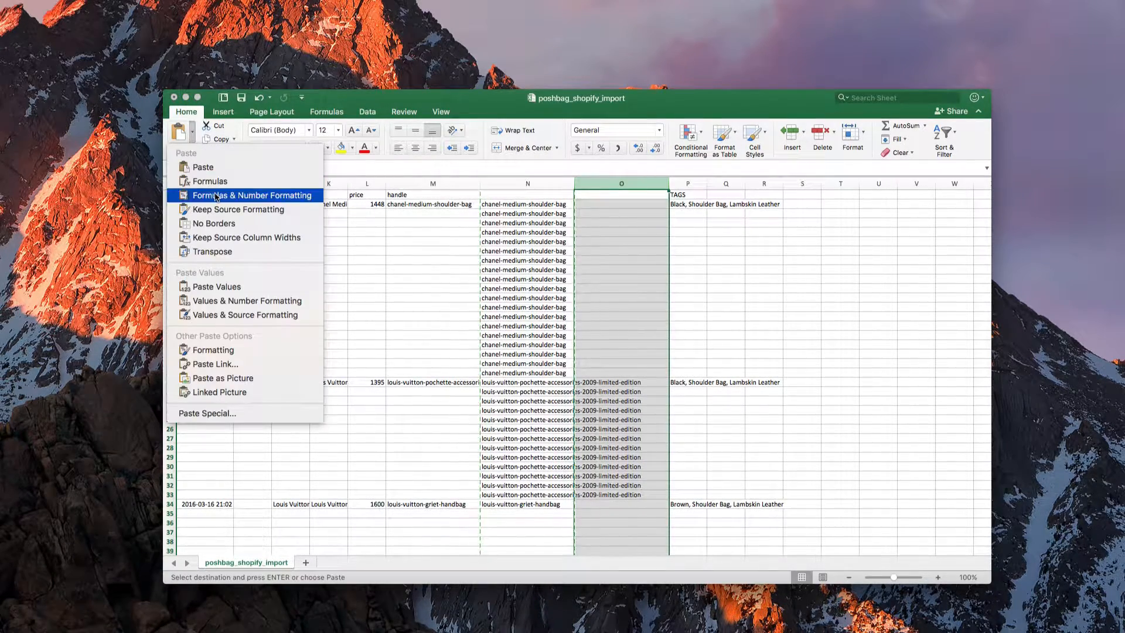
{"action": "mouse_move", "coordinate": [216, 287]}
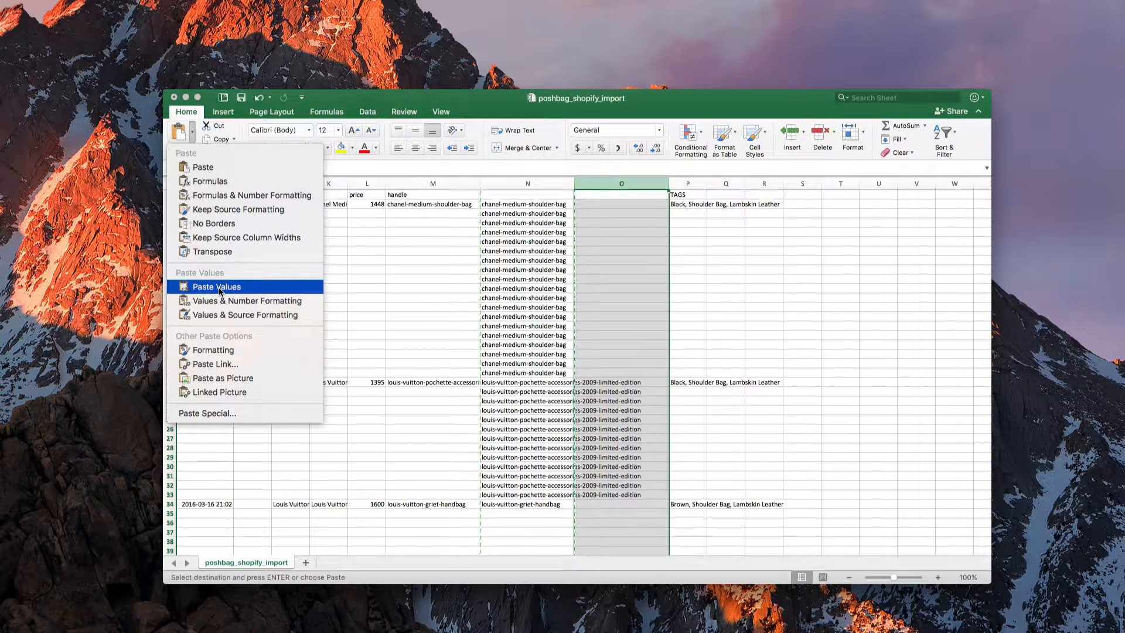
{"action": "left_click", "coordinate": [217, 287]}
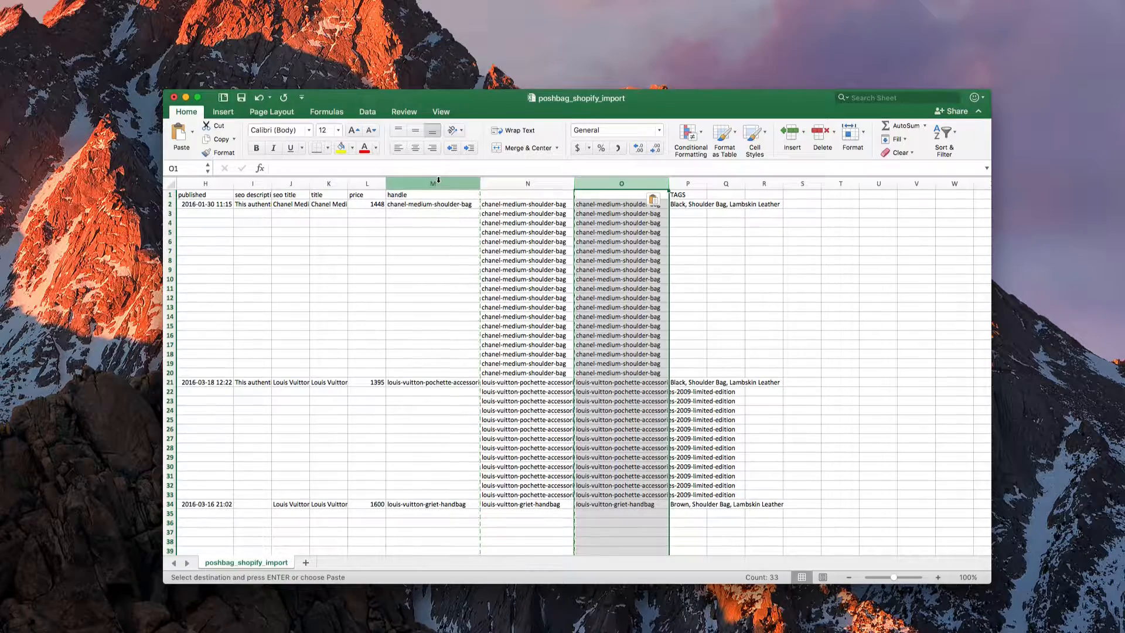
Delete the original handle column and the #REF! error column
{"action": "left_click", "coordinate": [432, 183]}
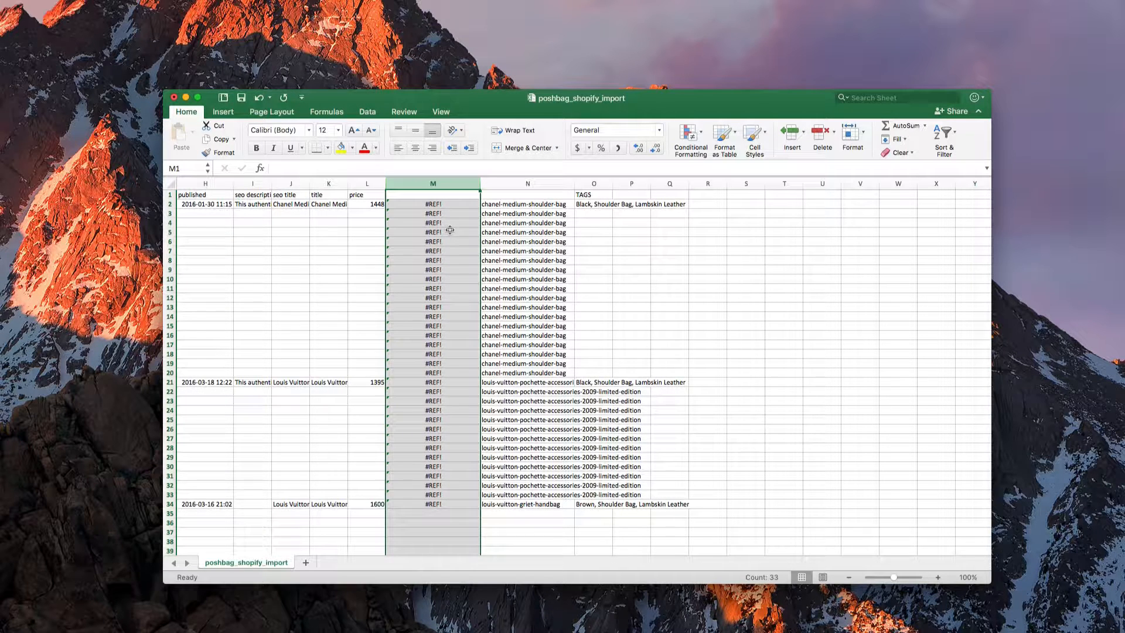
{"action": "mouse_move", "coordinate": [510, 216]}
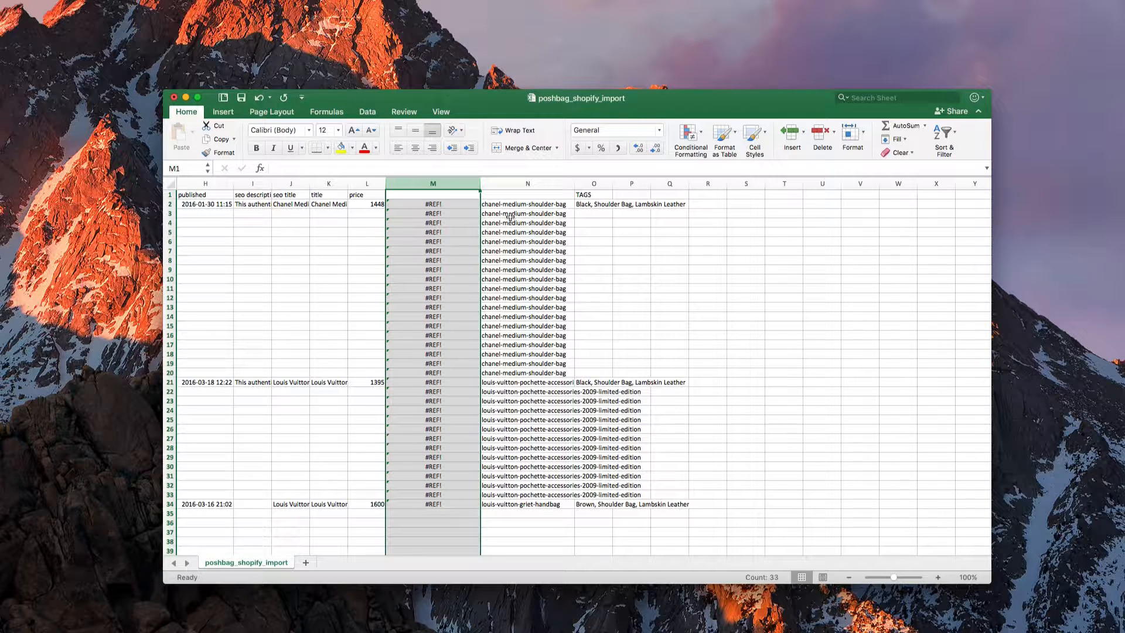
{"action": "left_click", "coordinate": [432, 183]}
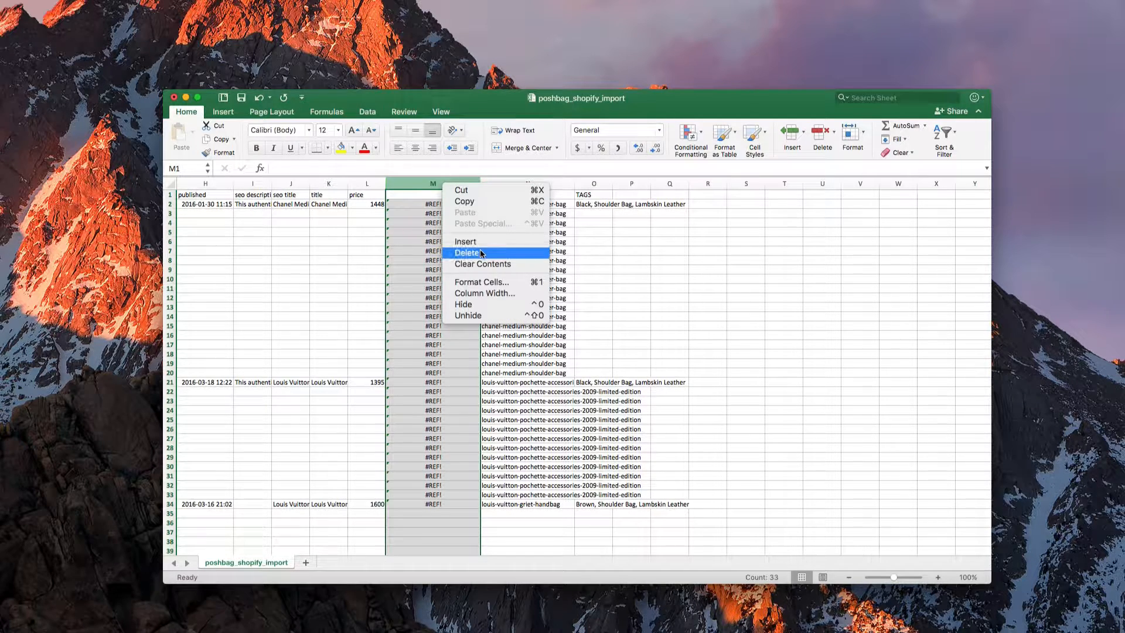
{"action": "left_click", "coordinate": [467, 252]}
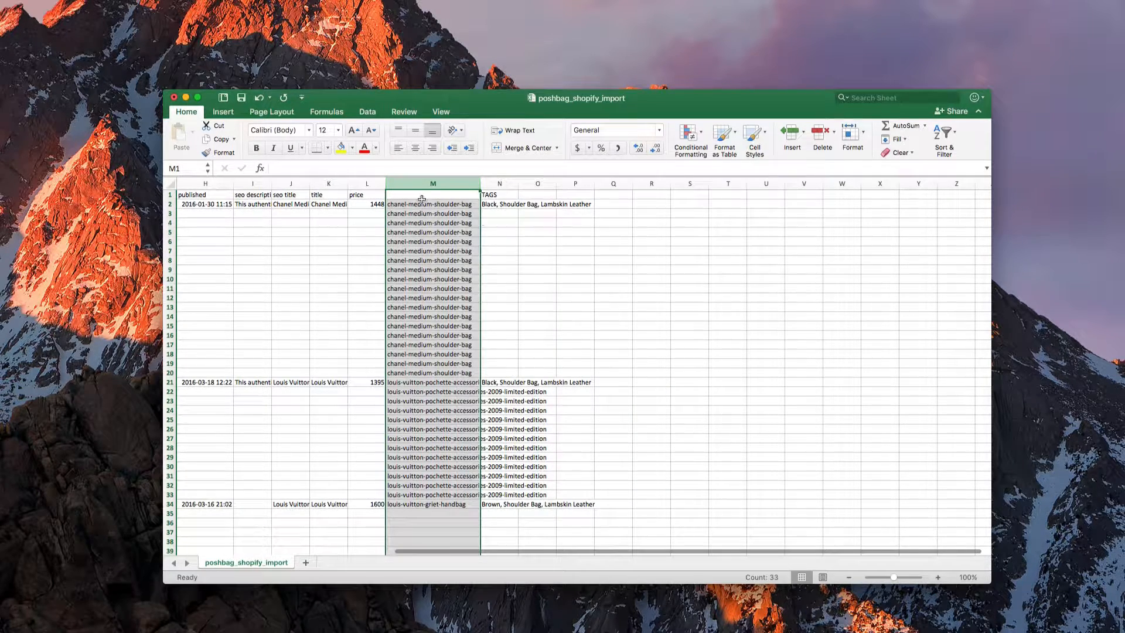
Retype the column header in M1 as 'handel'
{"action": "type", "text": "handel"}
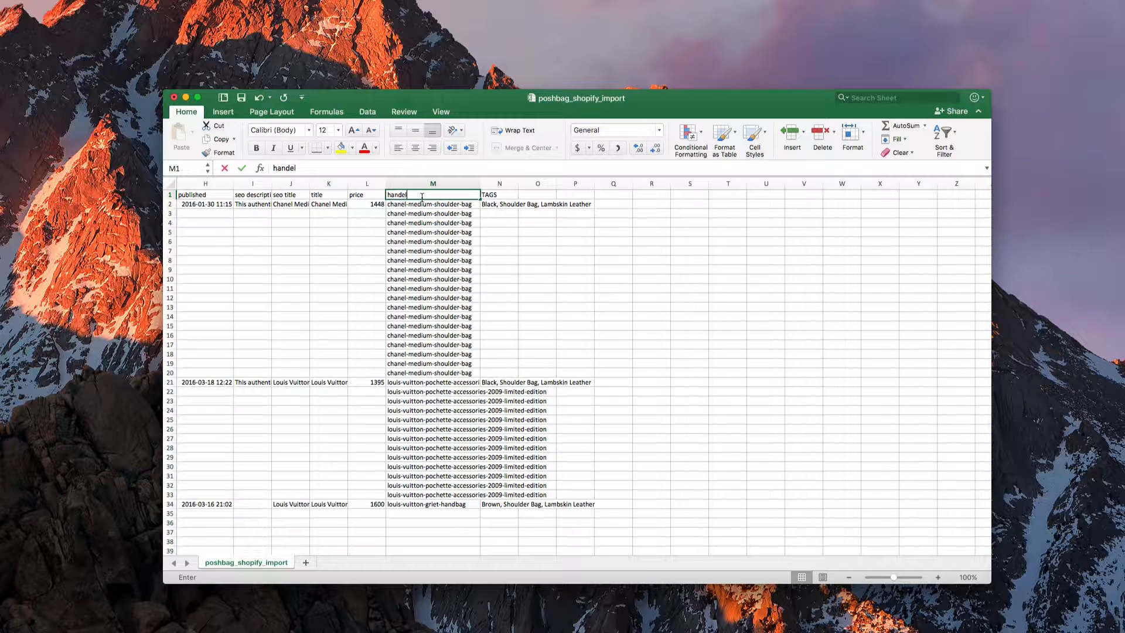
{"action": "key", "text": "Return"}
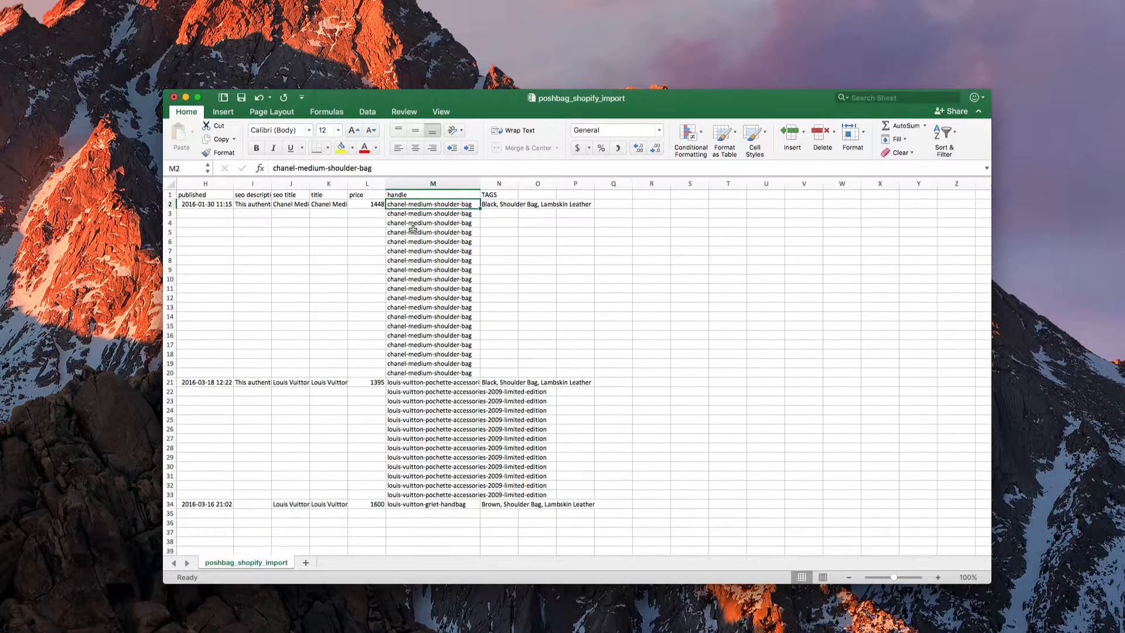
{"action": "scroll", "scroll_direction": "left", "scroll_amount": 3}
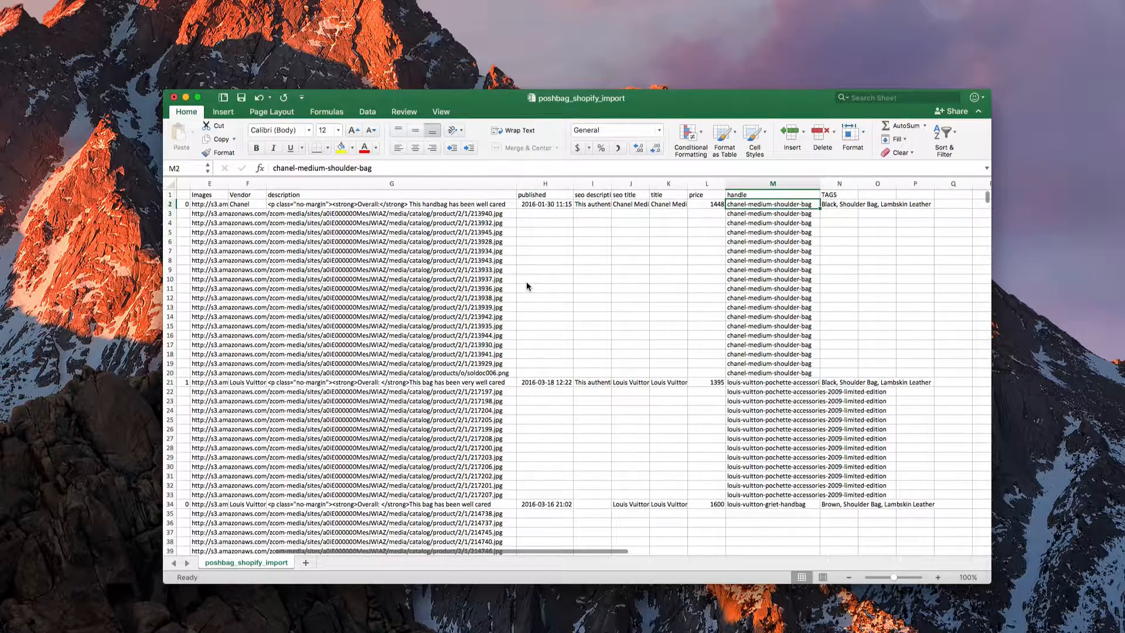